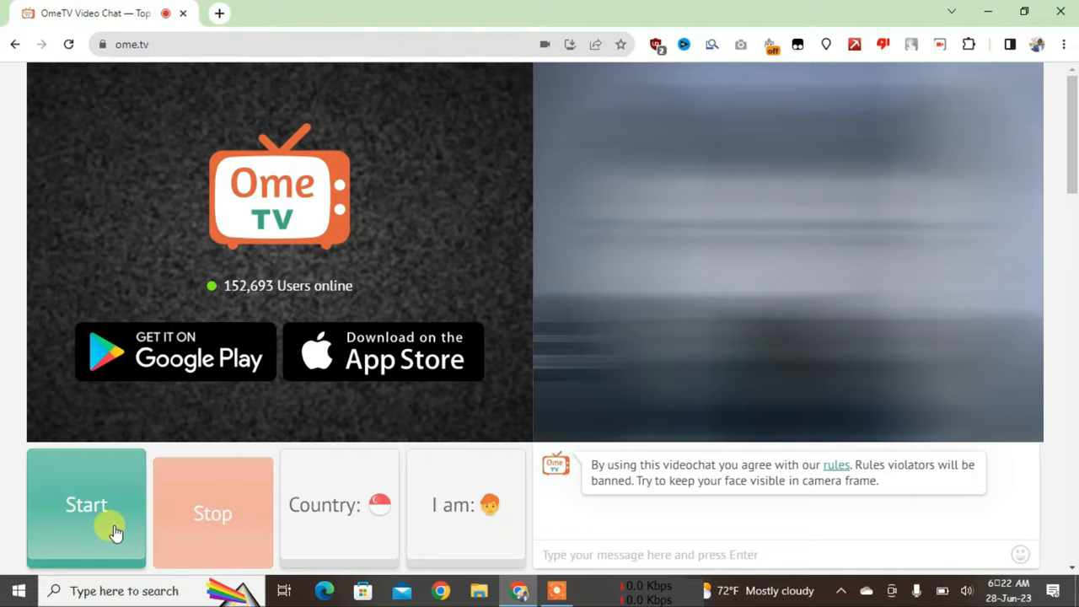
# Search Google for 'ometv extension' in a new tab.
pyautogui.click(86, 504)
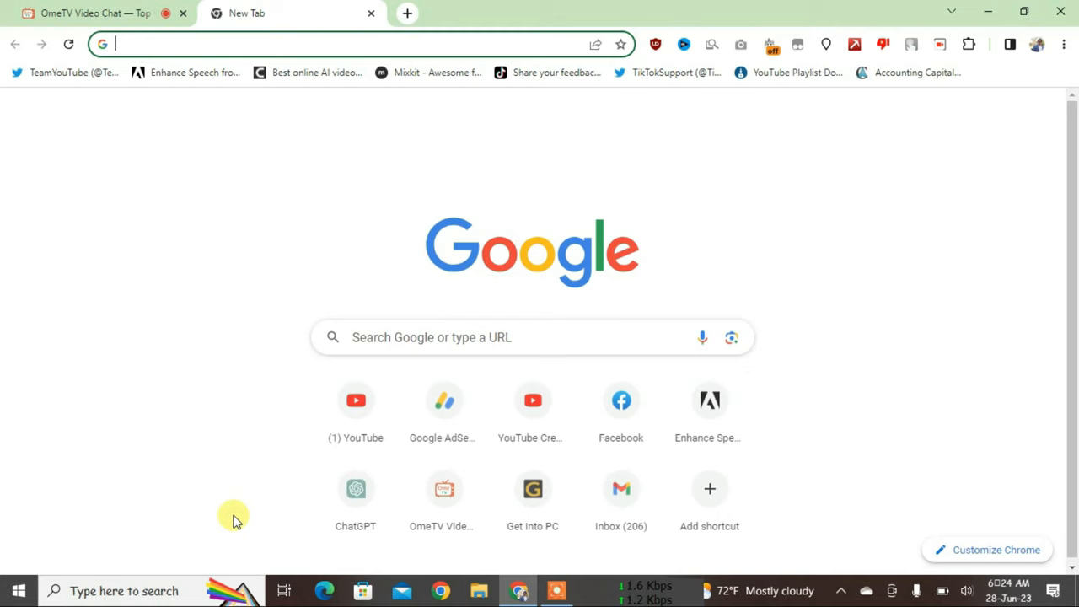
pyautogui.write('ometv extension')
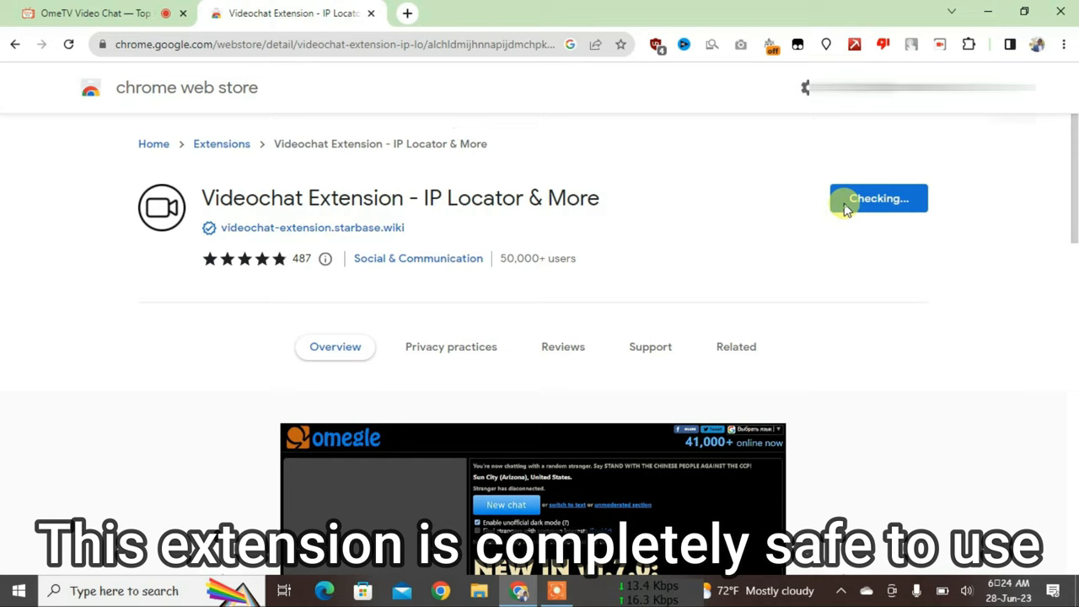
# Add Videochat Extension - IP Locator & More to Chrome from the Web Store.
pyautogui.click(878, 199)
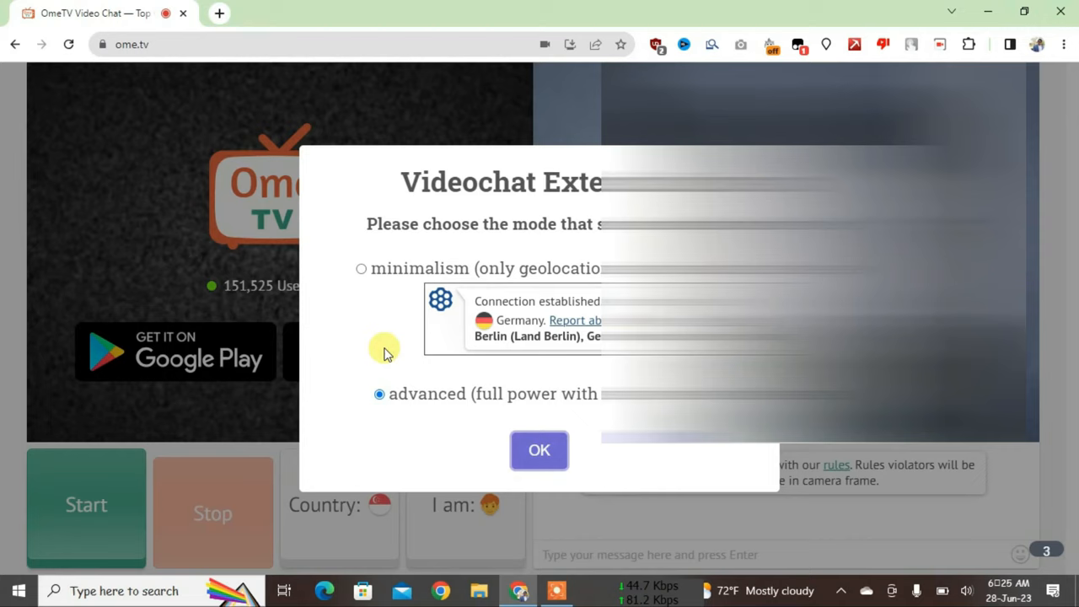
# Confirm advanced mode so the Videochat Extension v1.8 panel docks beneath the chat.
pyautogui.click(539, 449)
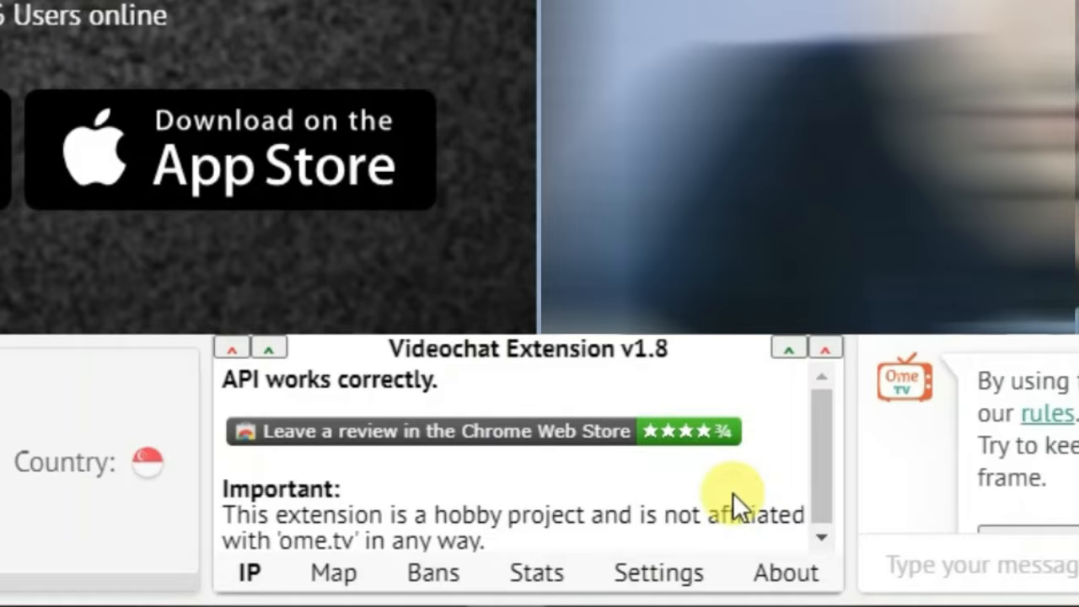
pyautogui.click(658, 573)
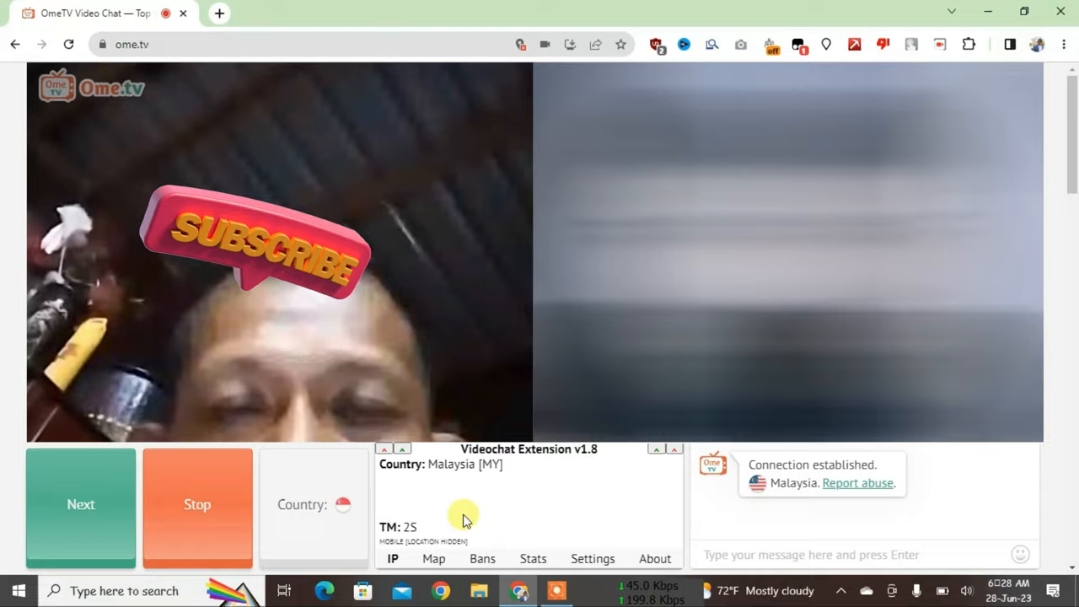
# Start a chat with a stranger whose country the panel reports as Malaysia.
pyautogui.click(81, 509)
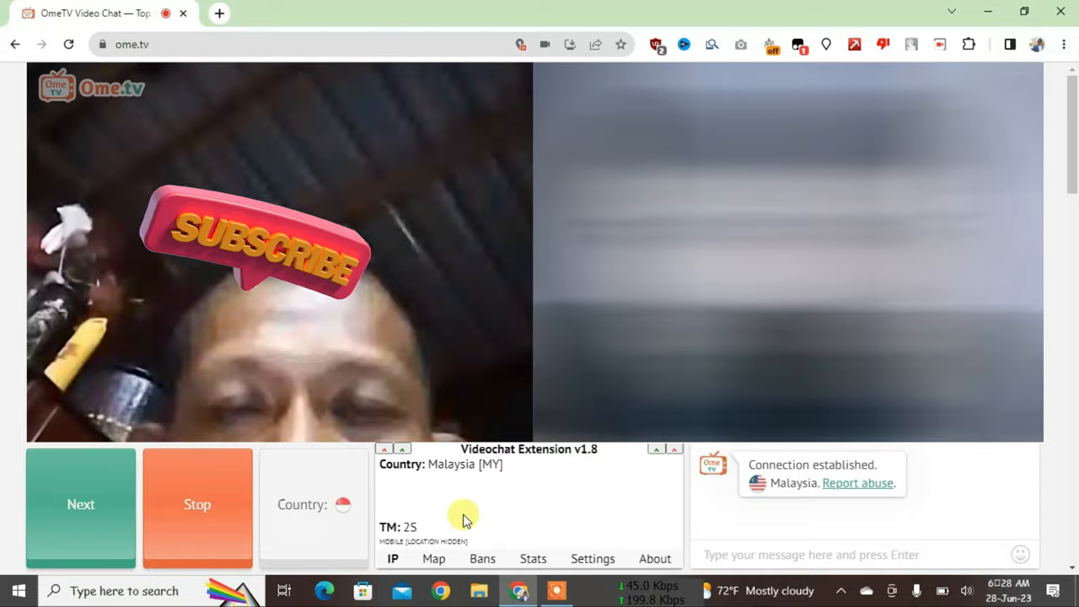